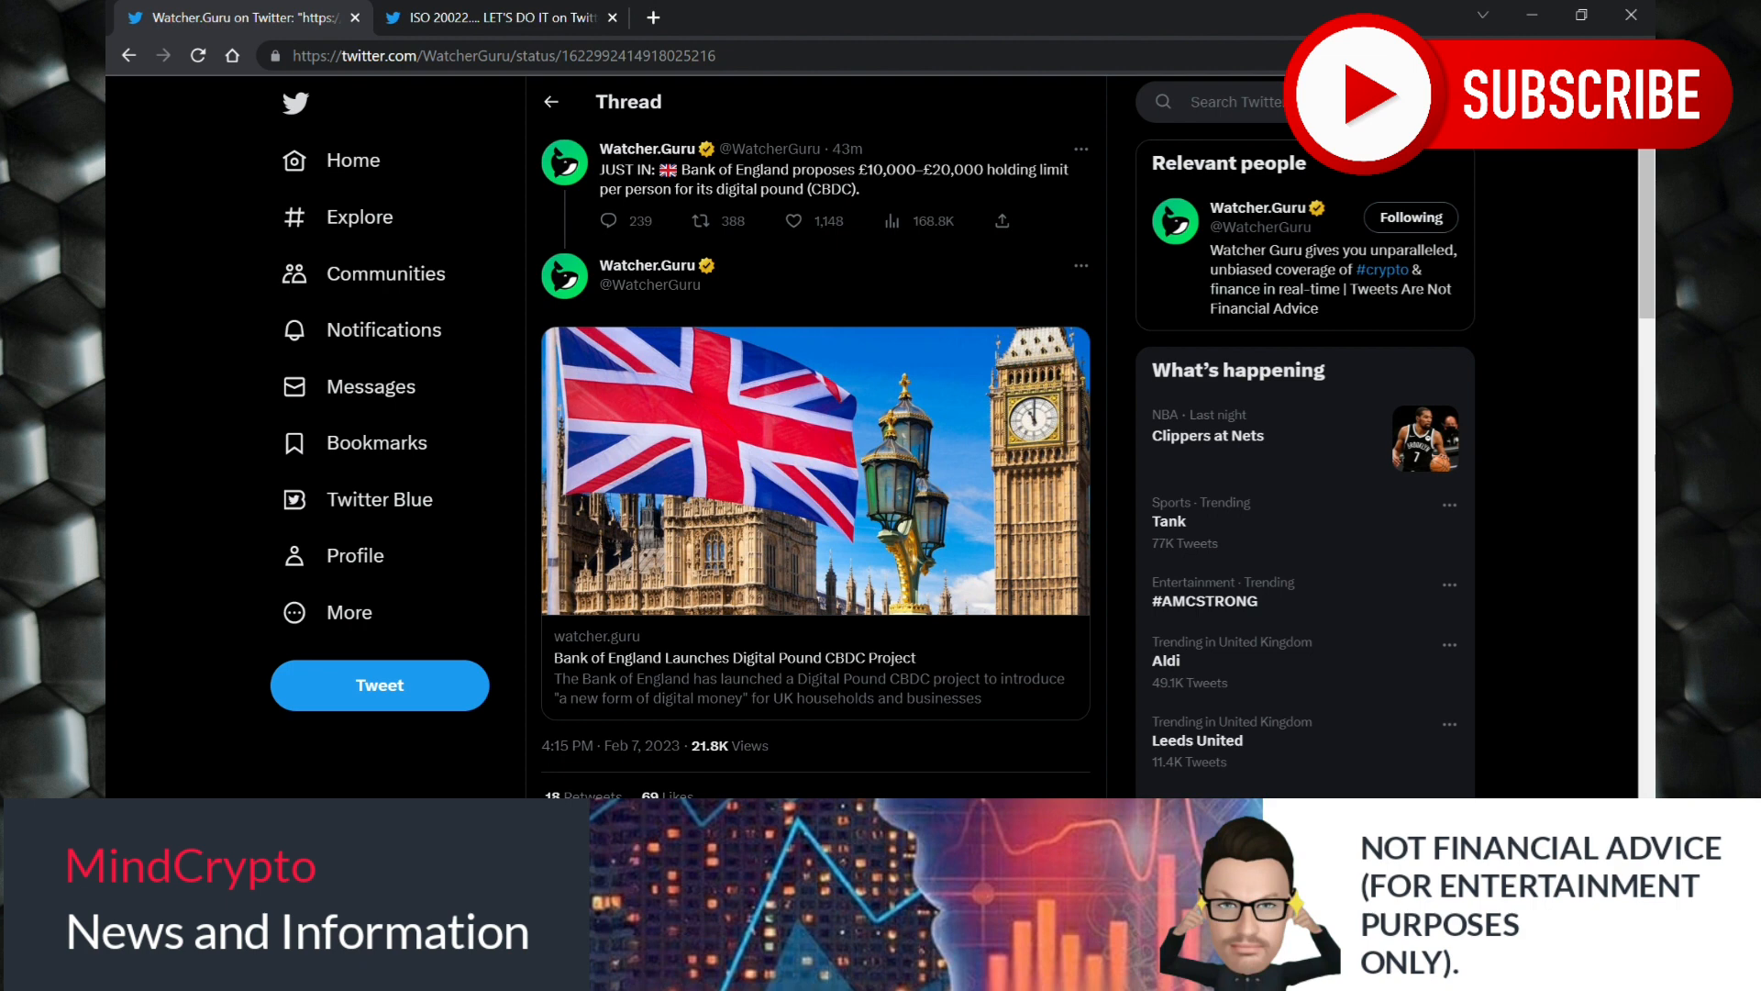
Open Watcher.Guru's earlier 'Bank of England launches digital pound CBDC project' tweet.
left_click(703, 221)
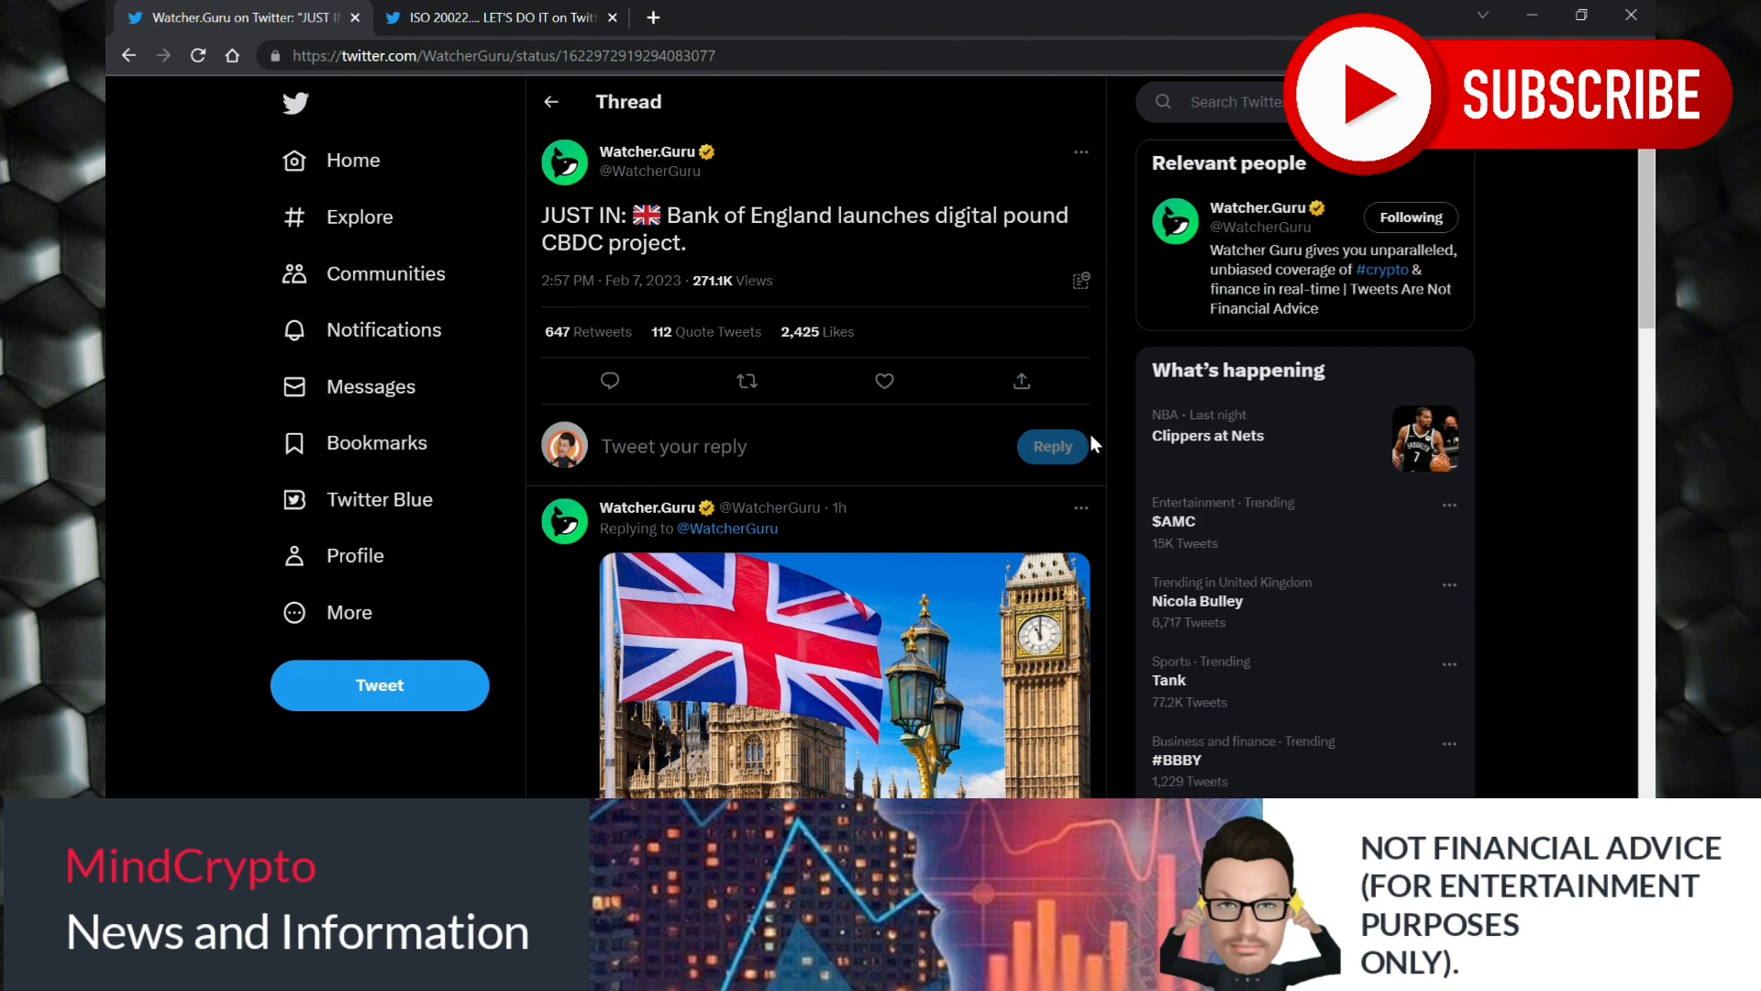
left_click(643, 152)
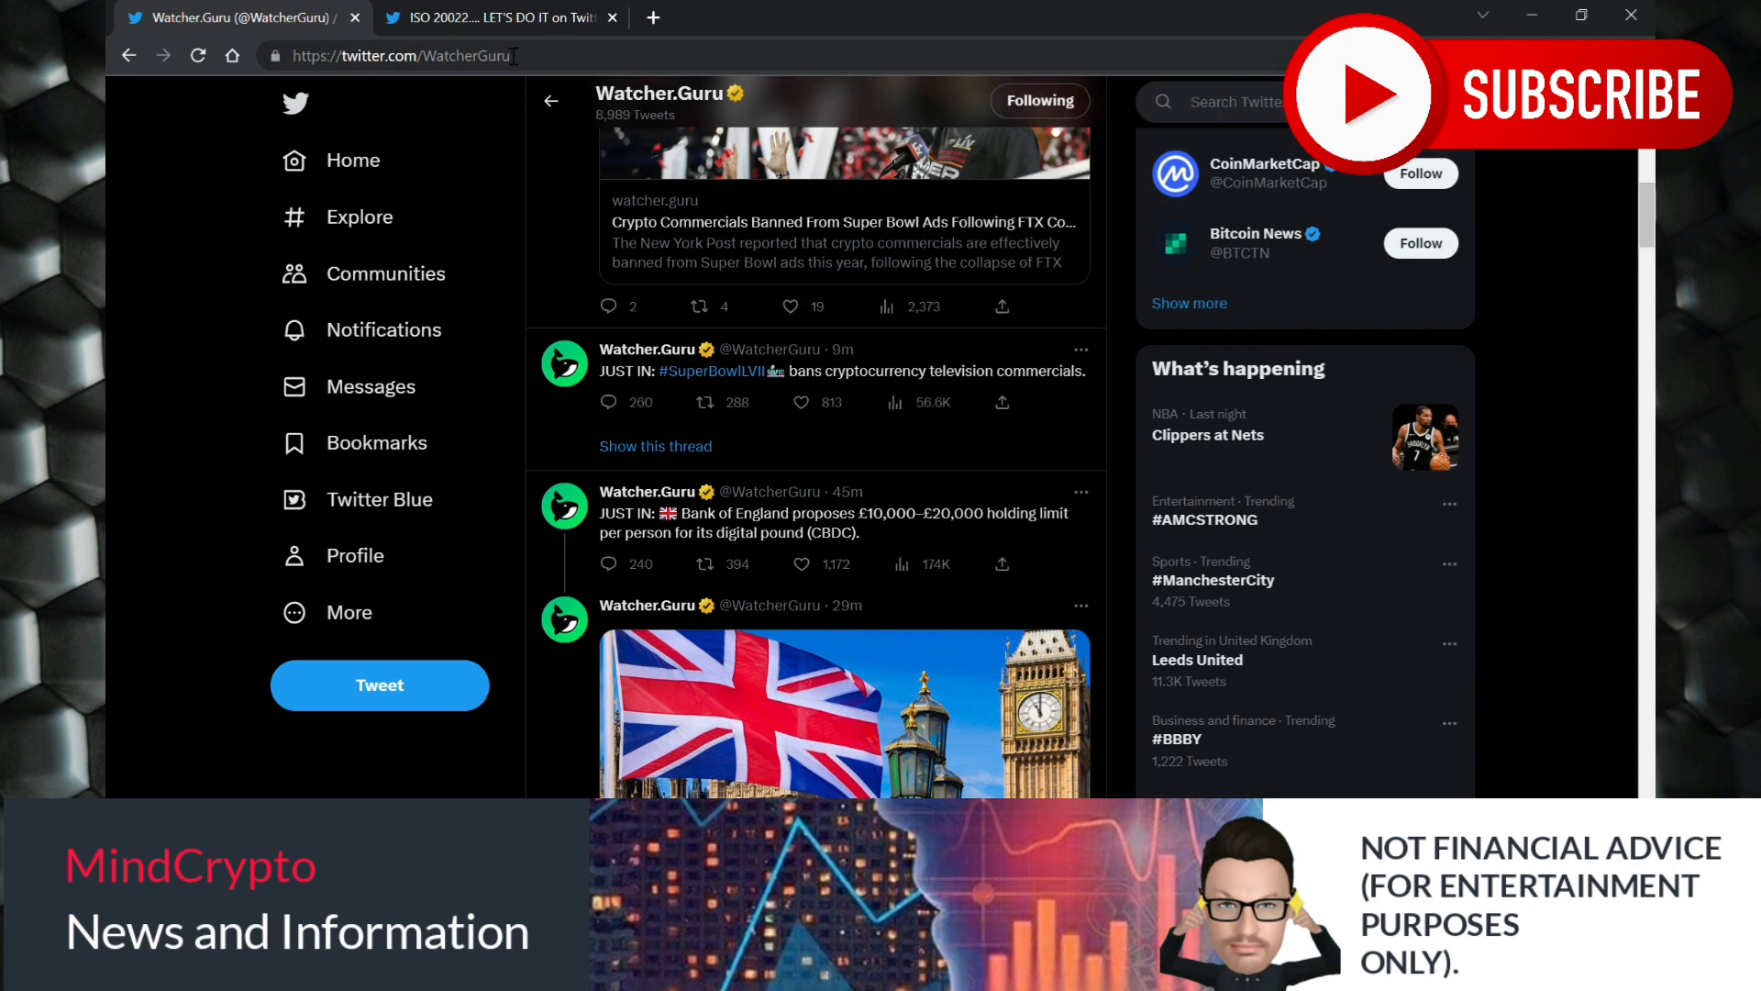
Switch to the 'ISO 20022.... LET'S DO IT' tab showing the Ripple report tweet.
left_click(499, 16)
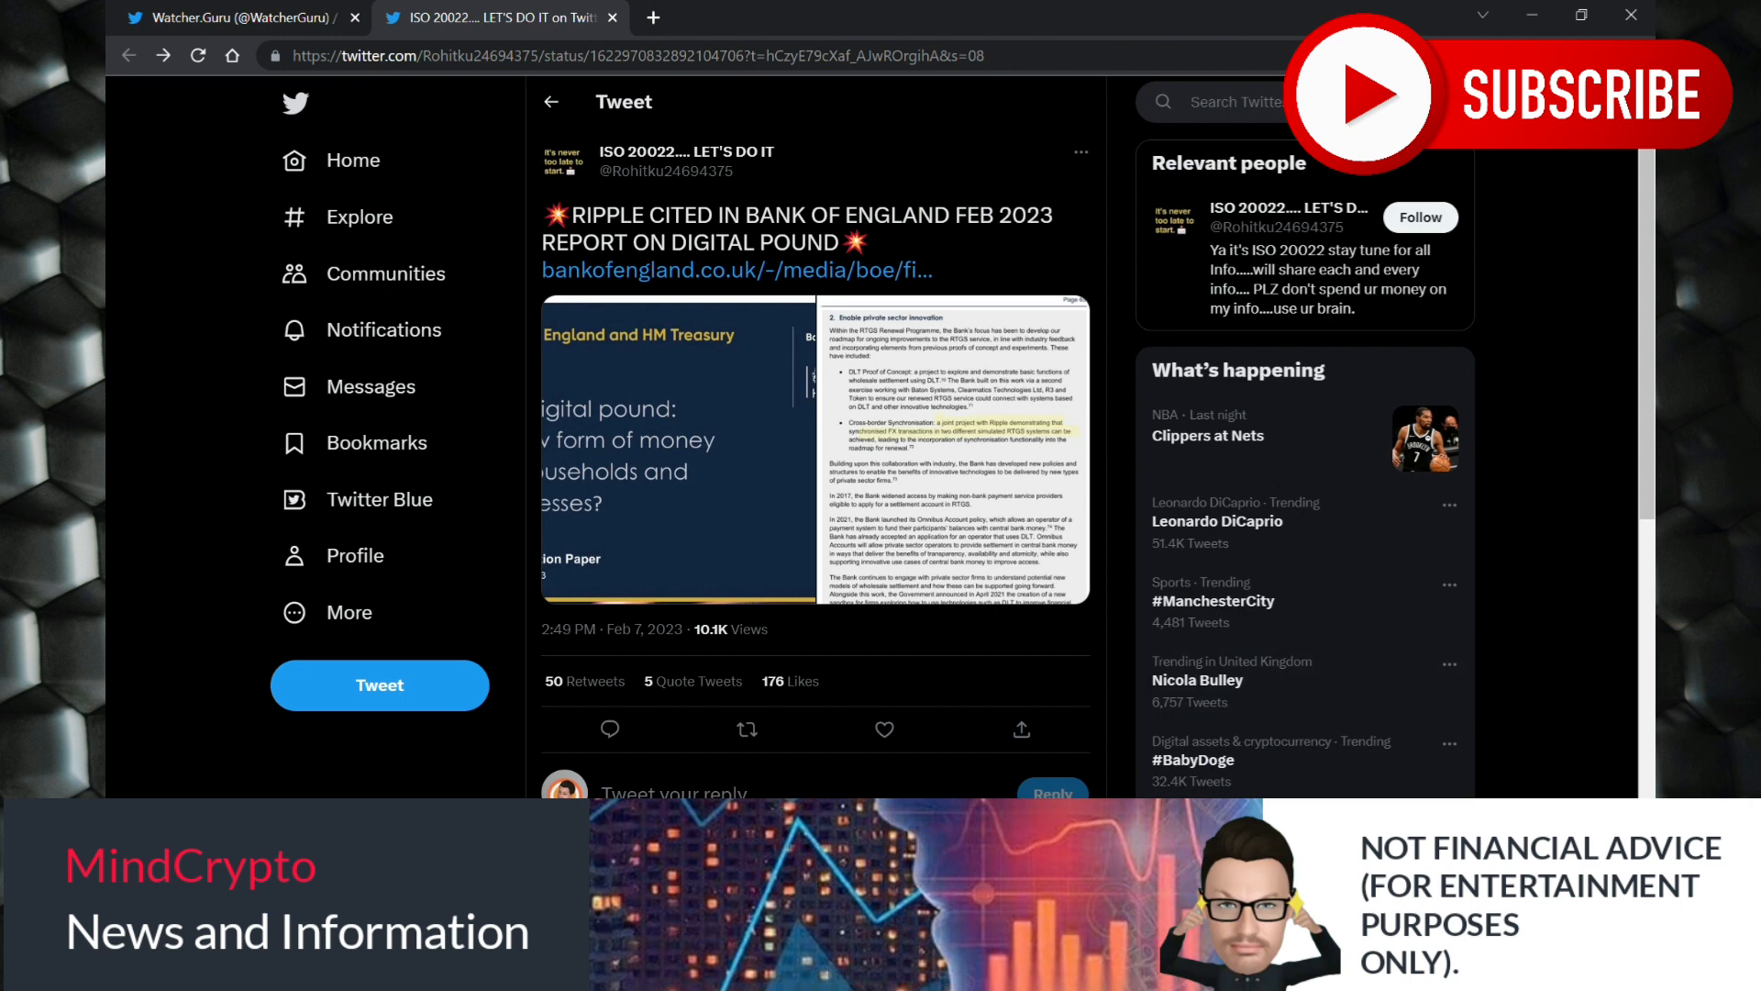
mouse_move(1133, 780)
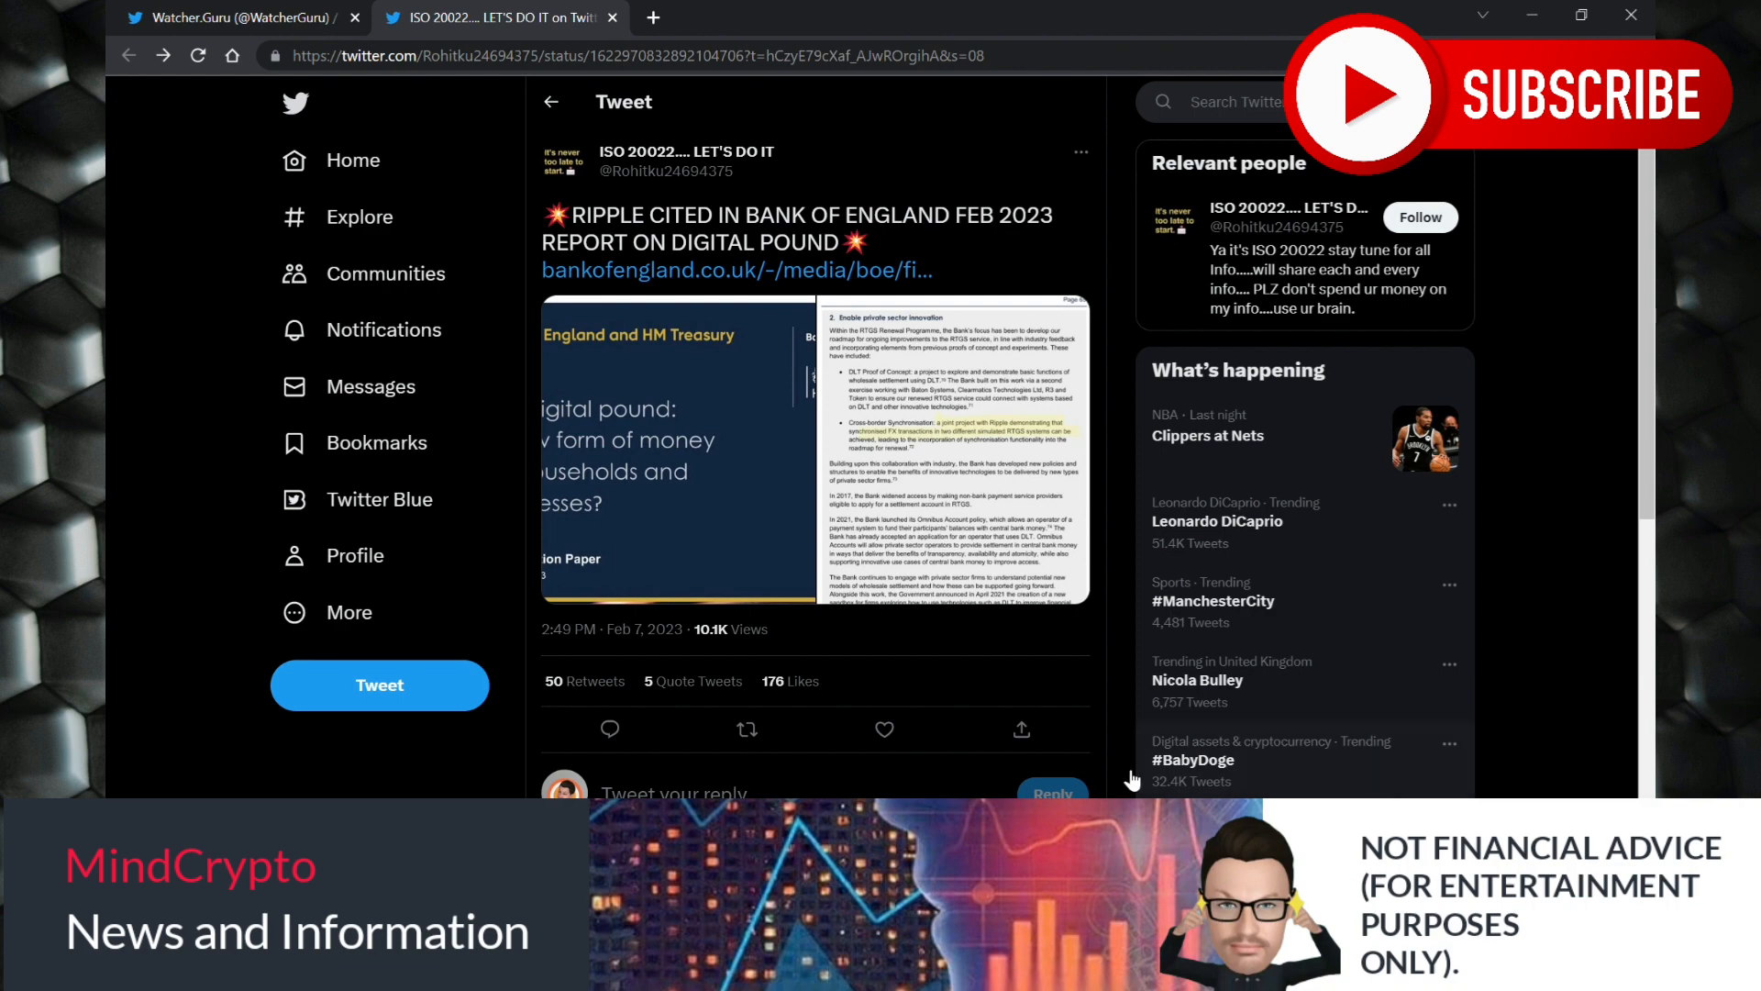
Return to the Watcher.Guru profile tab after reviewing the Ripple post.
left_click(951, 449)
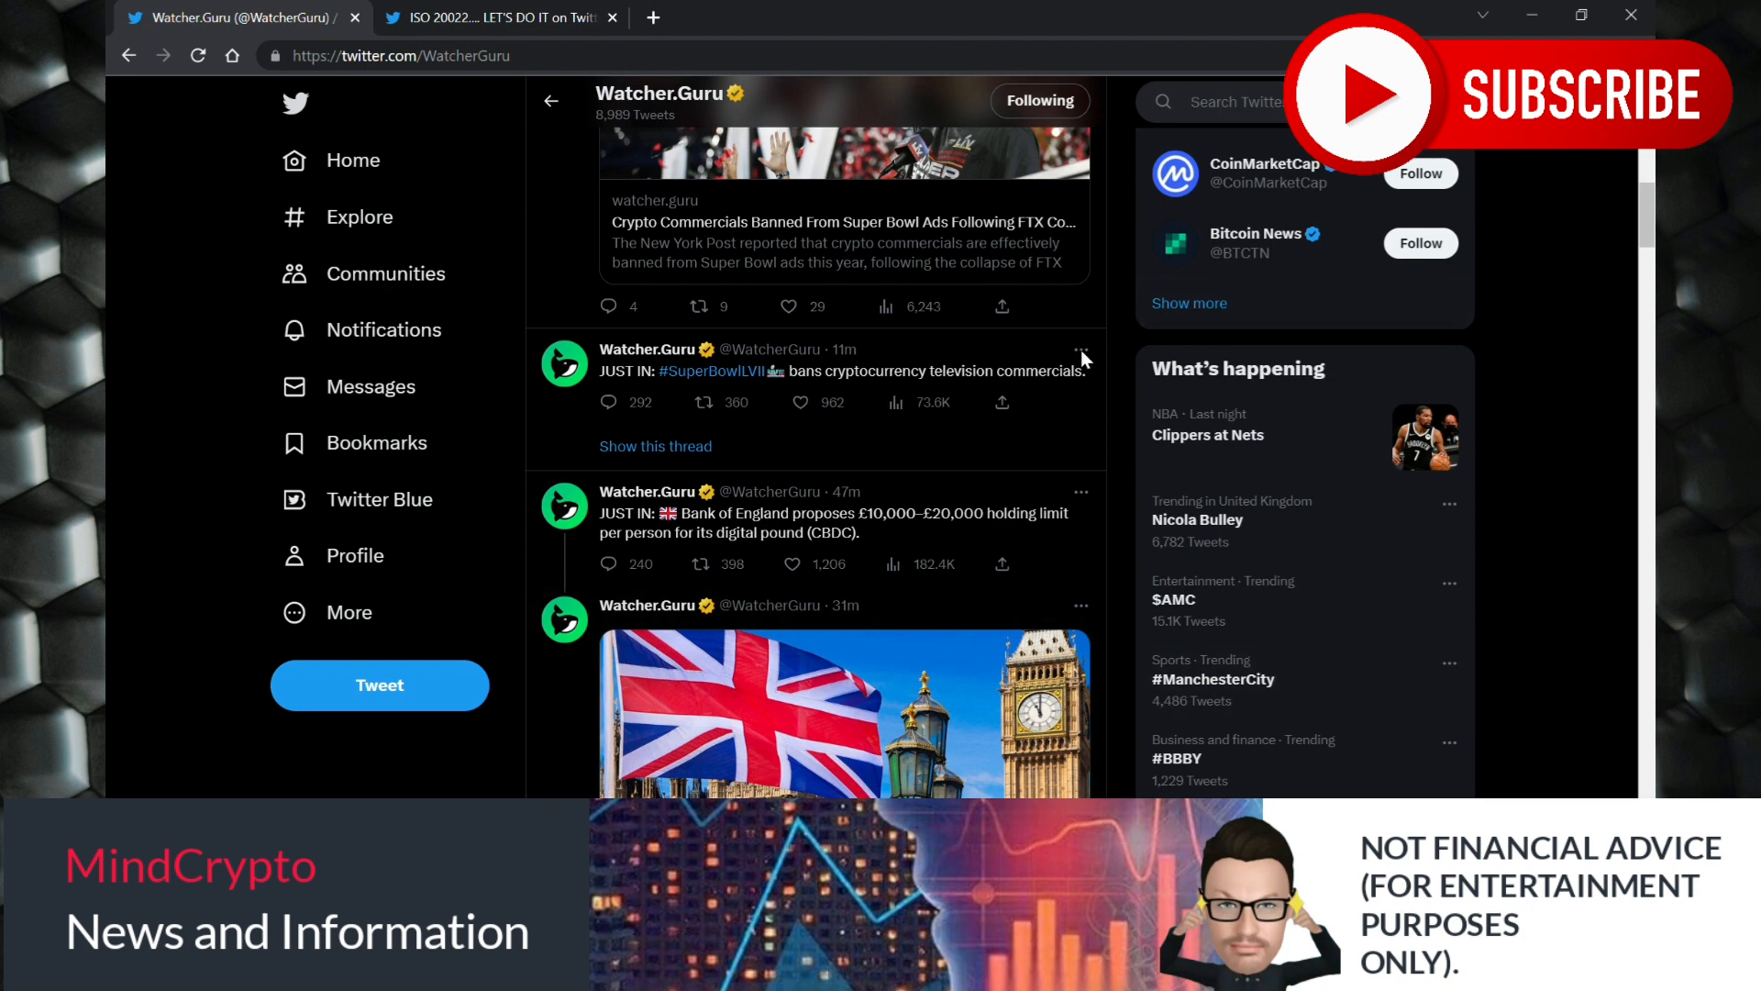
left_click(530, 16)
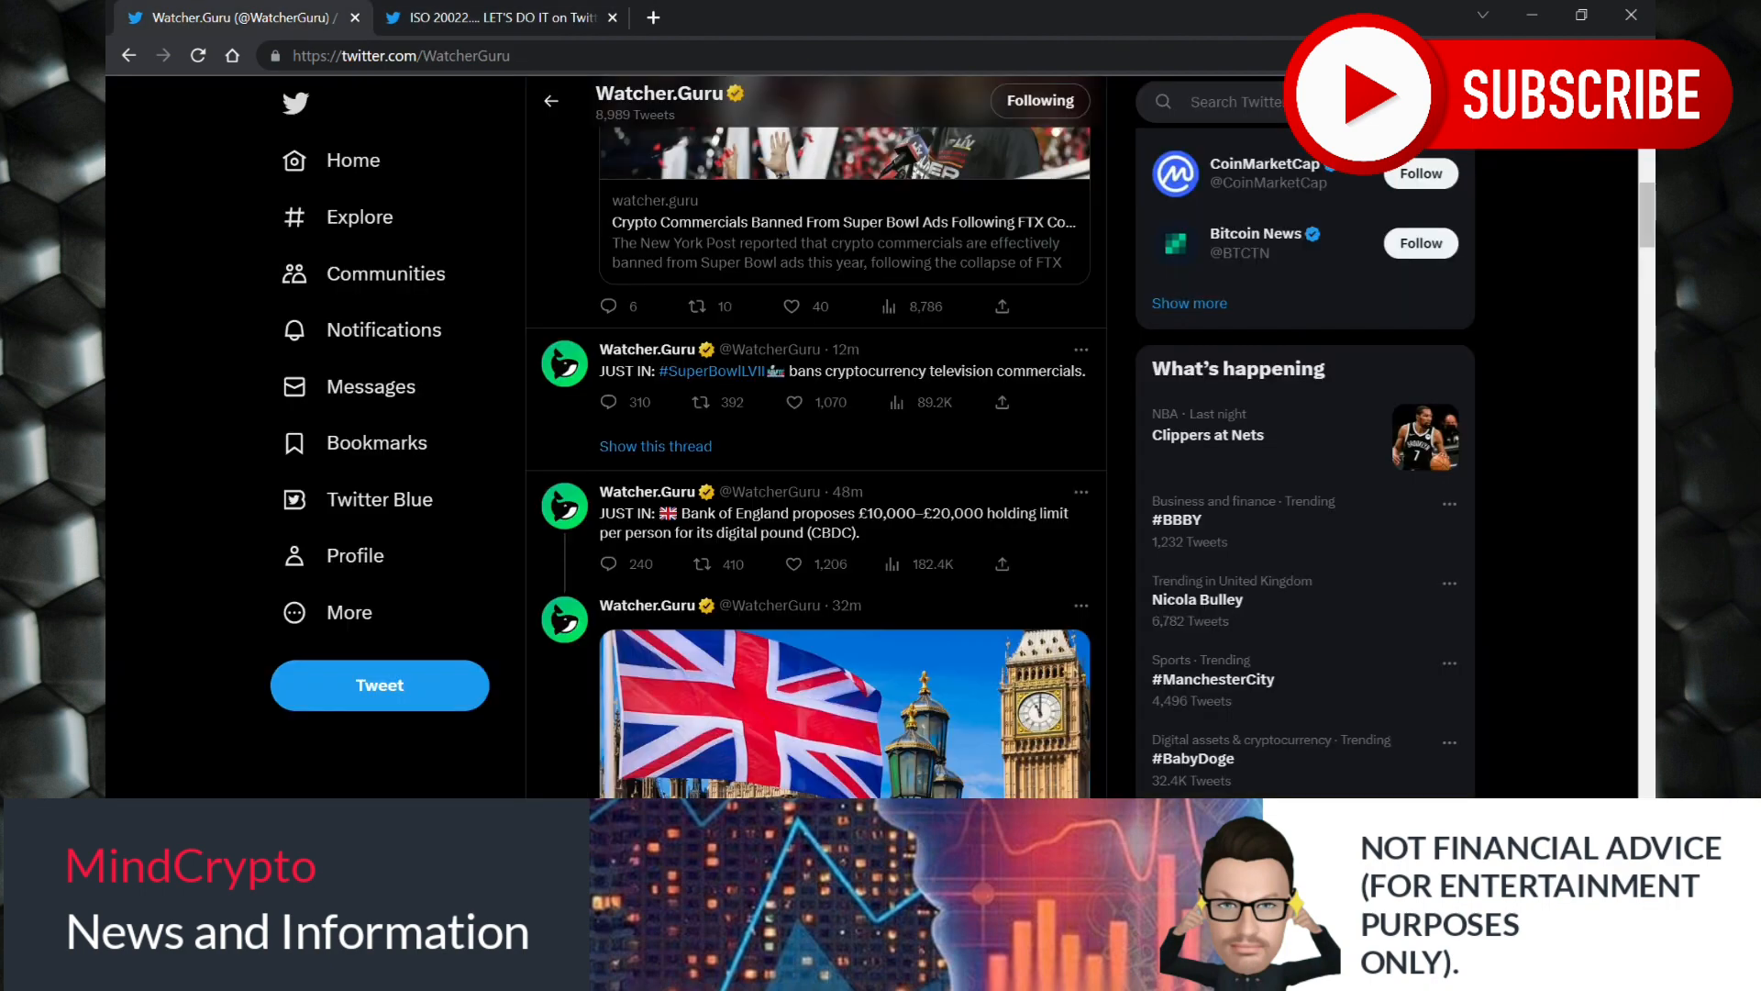
Scroll the profile and open the Union Jack digital pound tweet to see its replies.
scroll("down", 3)
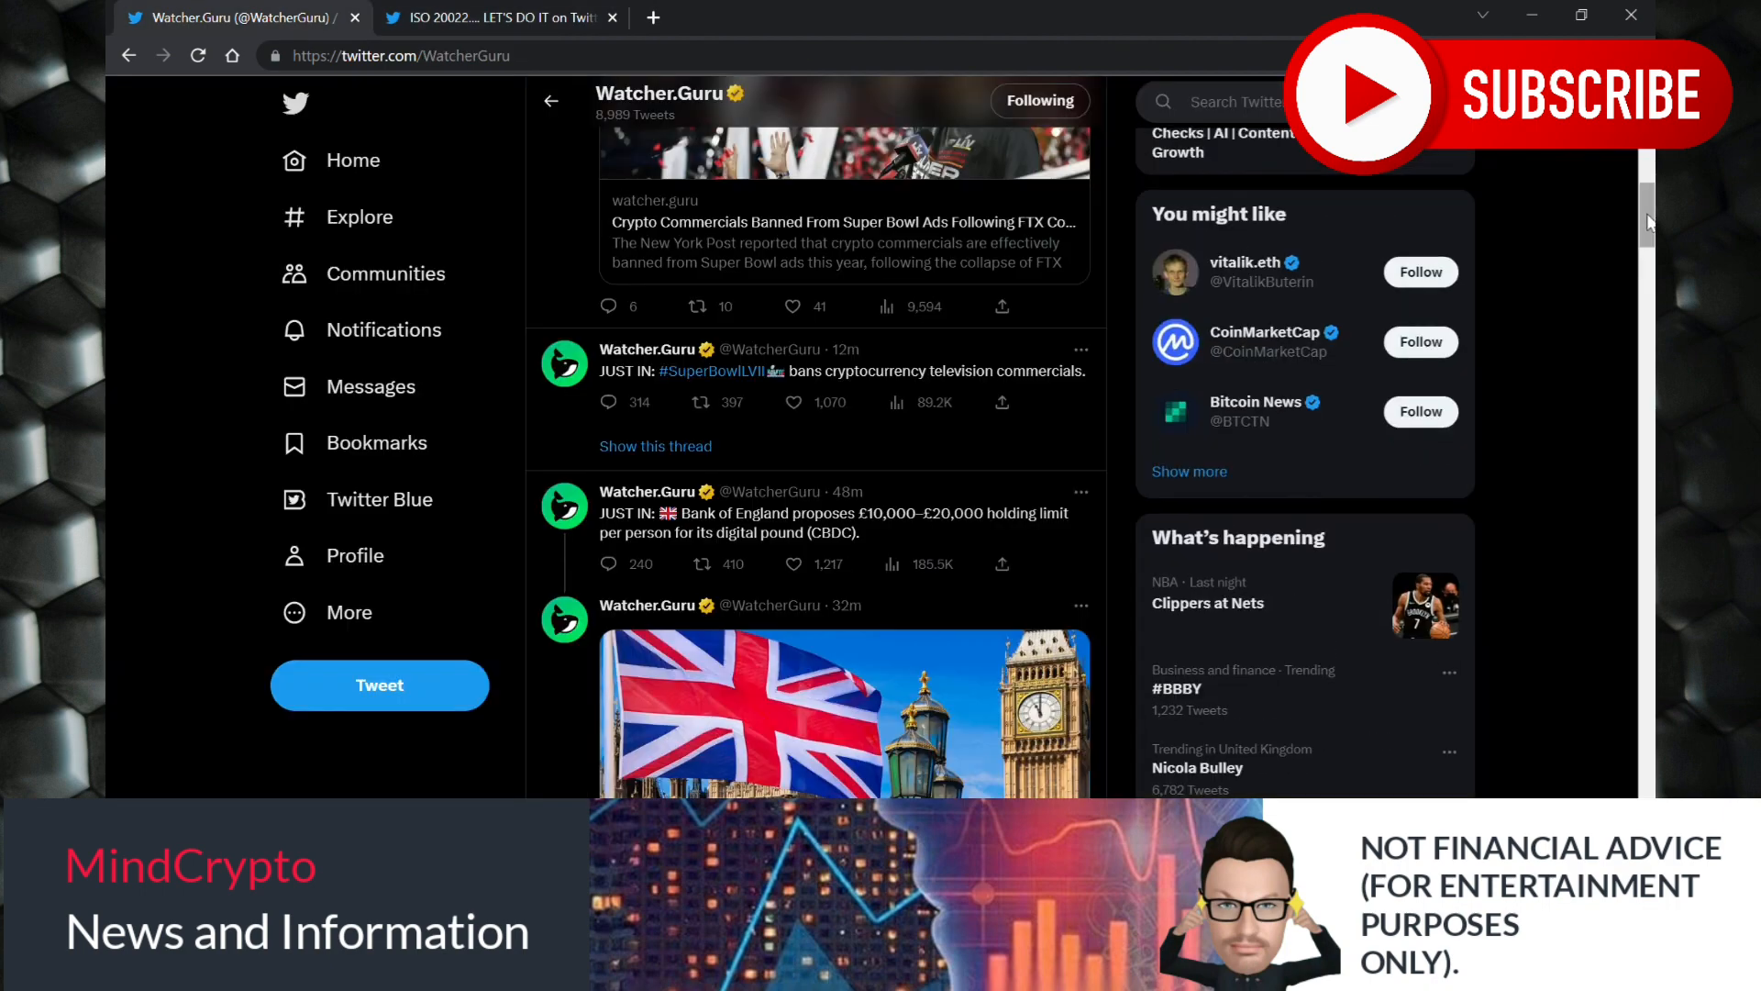
scroll("down", 3)
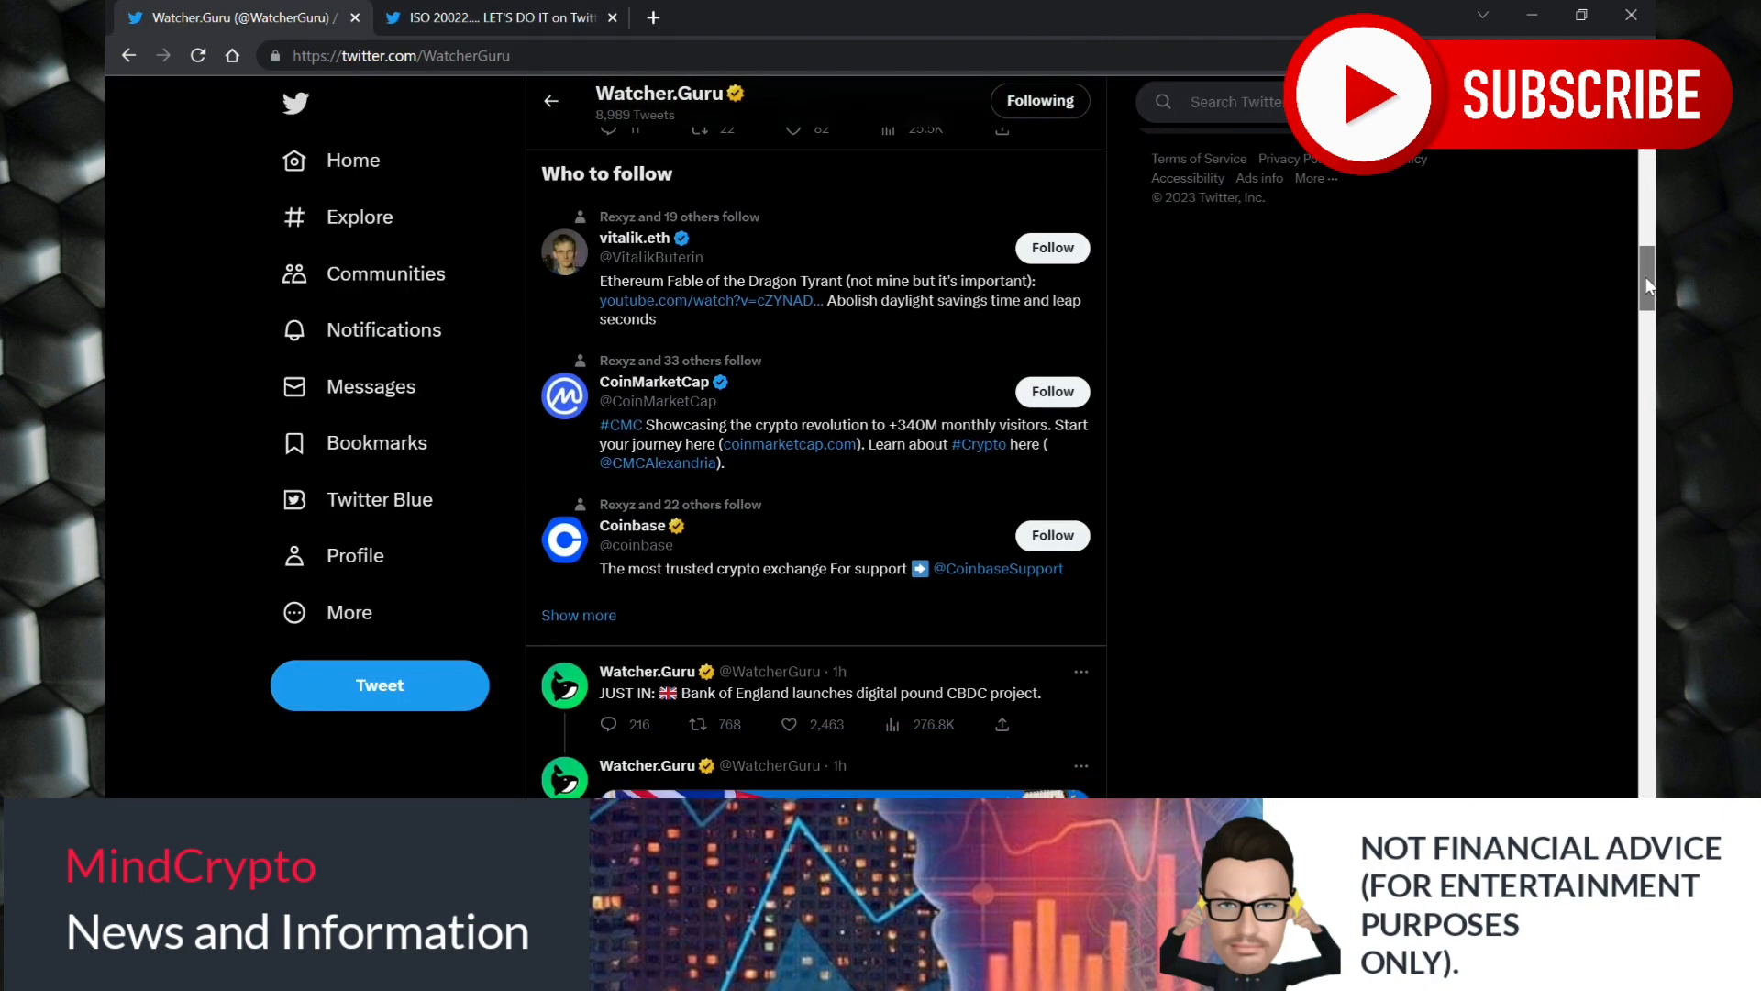
left_click(821, 692)
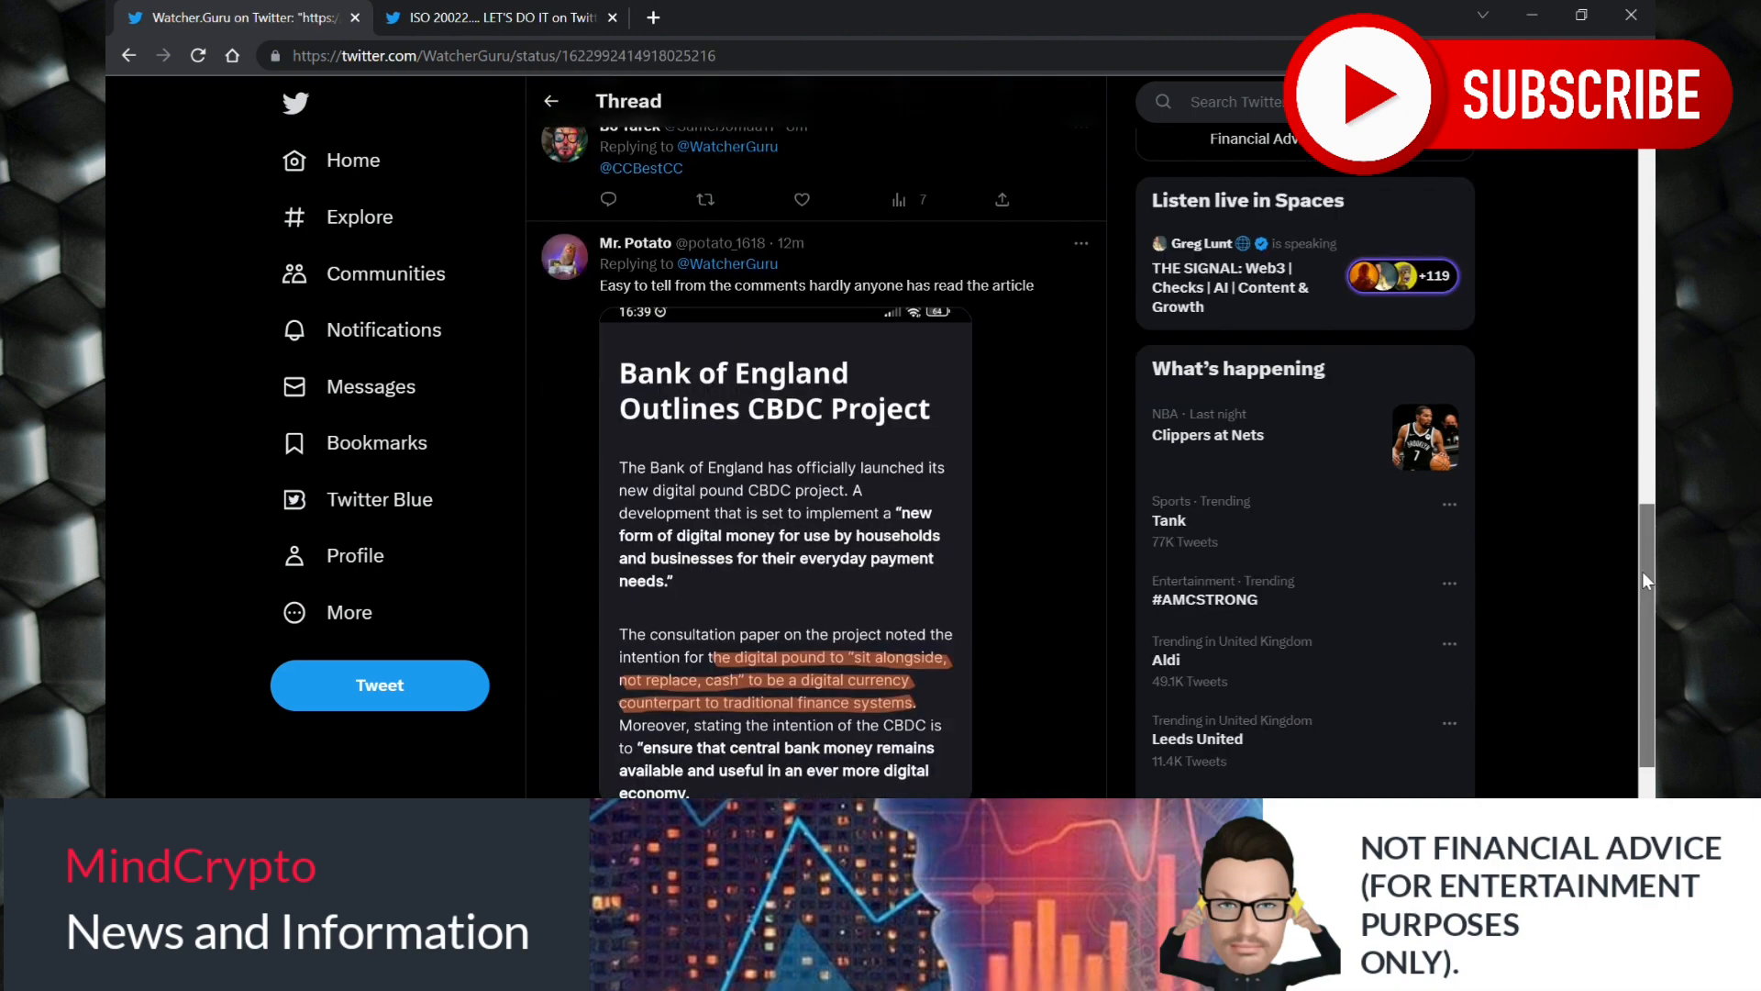